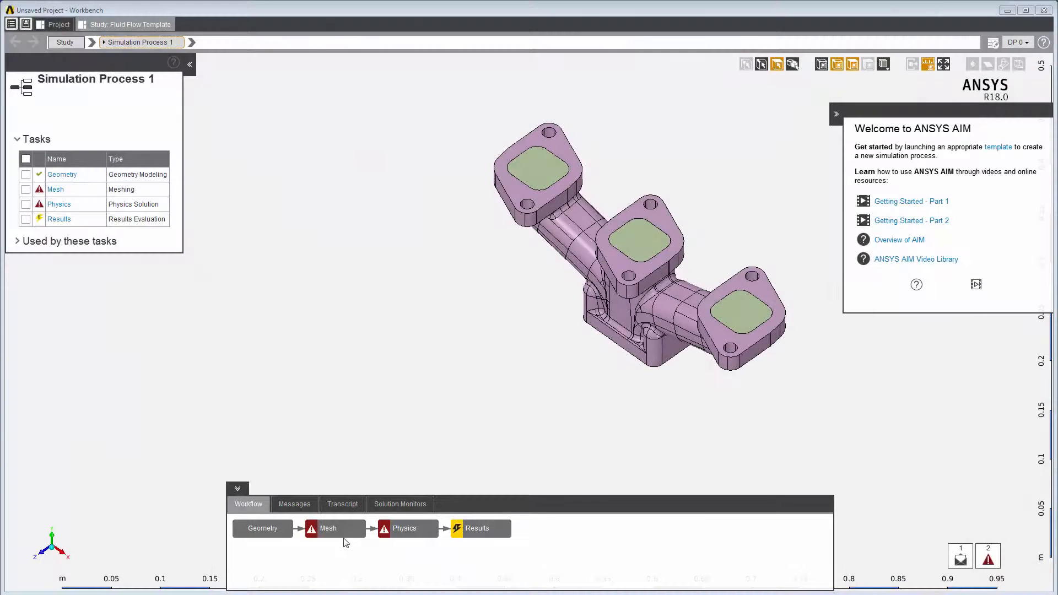
# - Branch a second Physics Solution task off the Mesh task and open it
pyautogui.rightClick(327, 529)
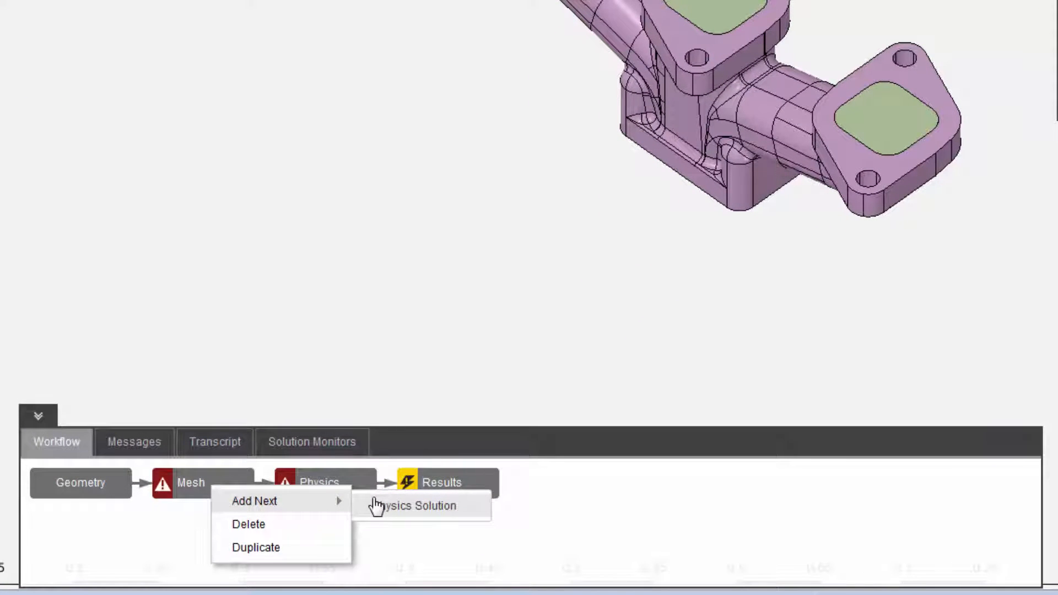
pyautogui.click(417, 505)
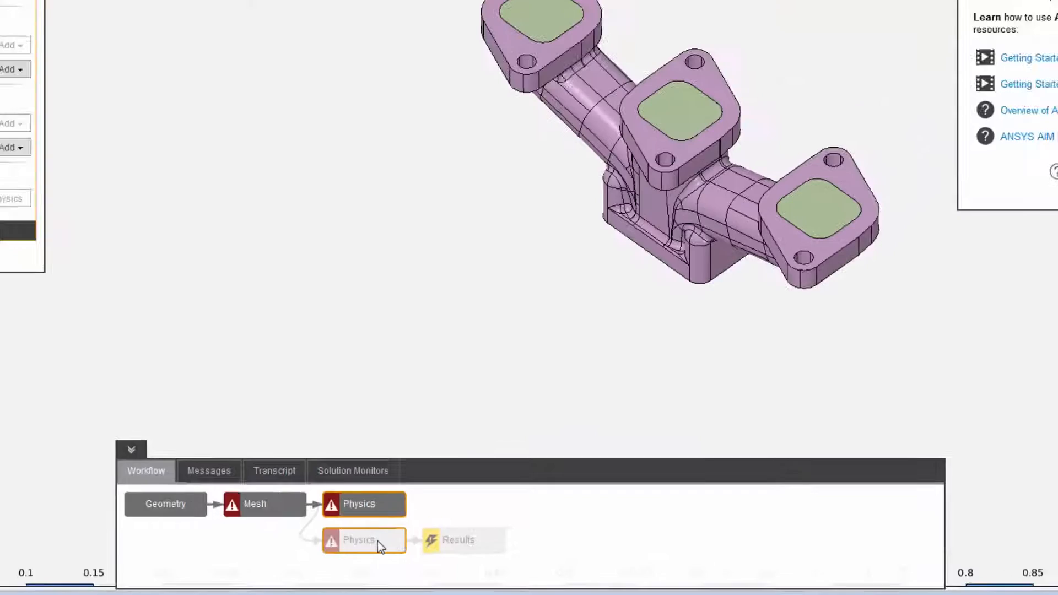
pyautogui.click(362, 540)
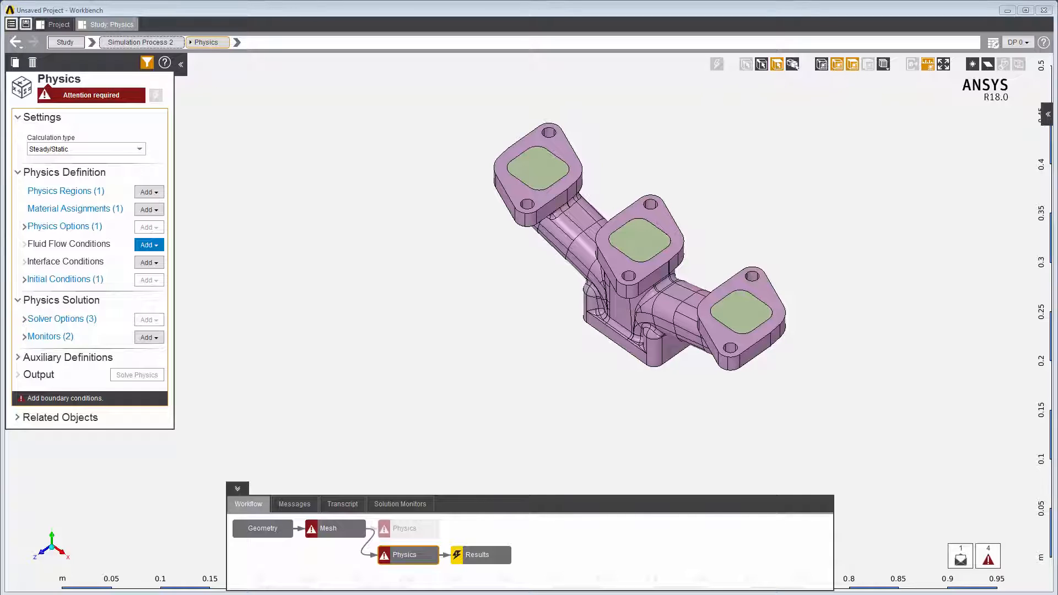
pyautogui.moveTo(641, 179)
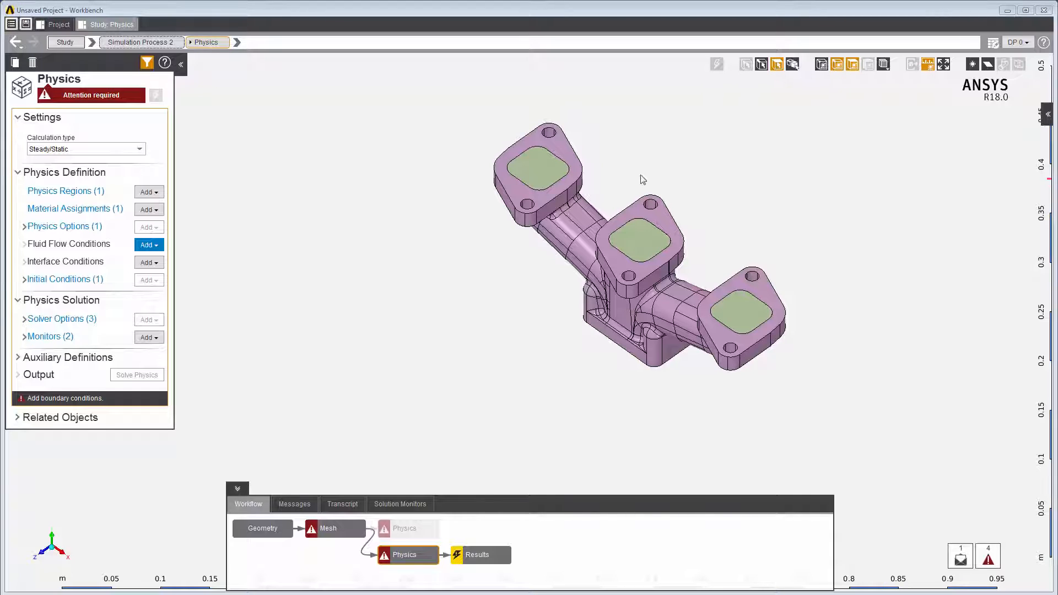
# - Add an Inlet fluid flow condition, Inlet 1, to the second physics setup
pyautogui.rightClick(640, 180)
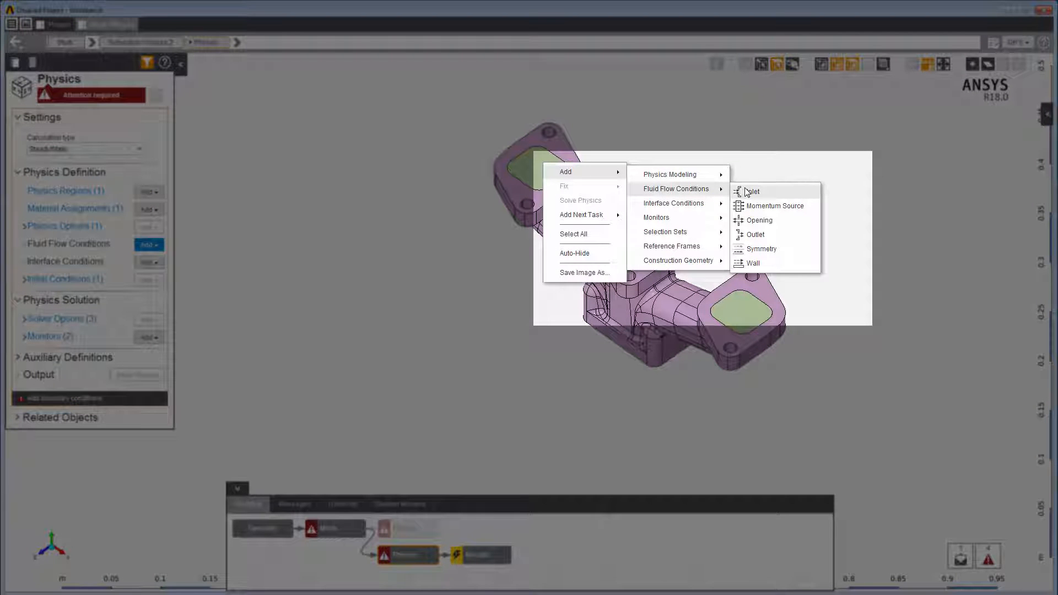
pyautogui.click(751, 191)
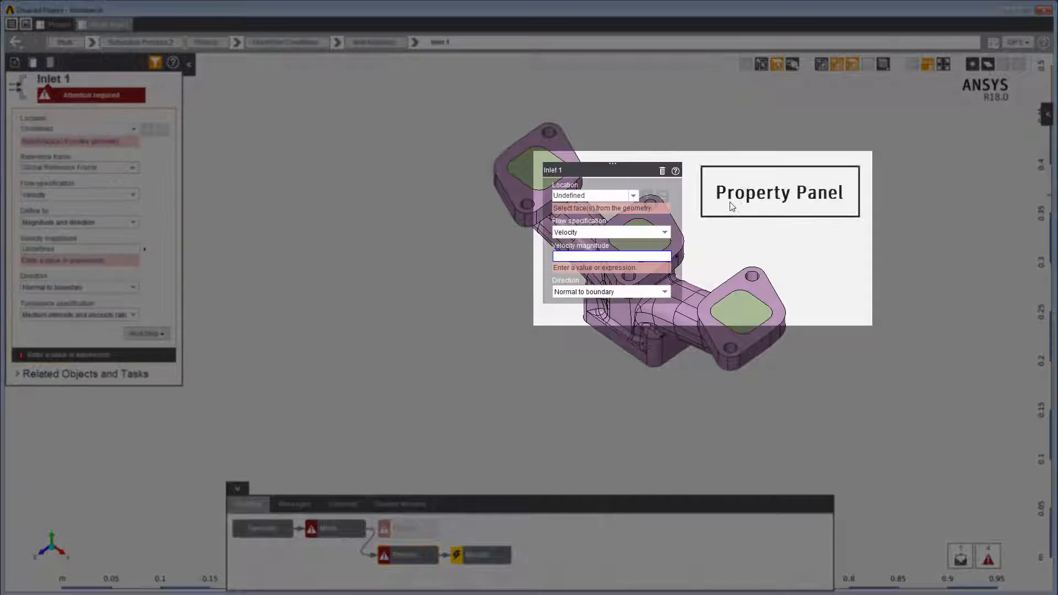
pyautogui.moveTo(691, 220)
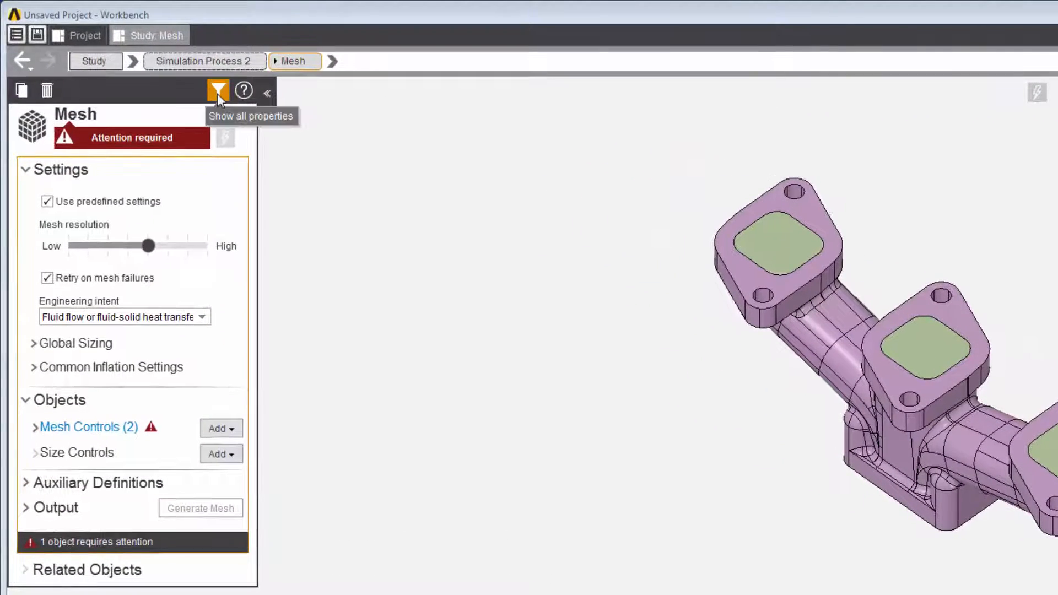
# - Show all Mesh task properties, then return to the basic filtered property view
pyautogui.click(217, 90)
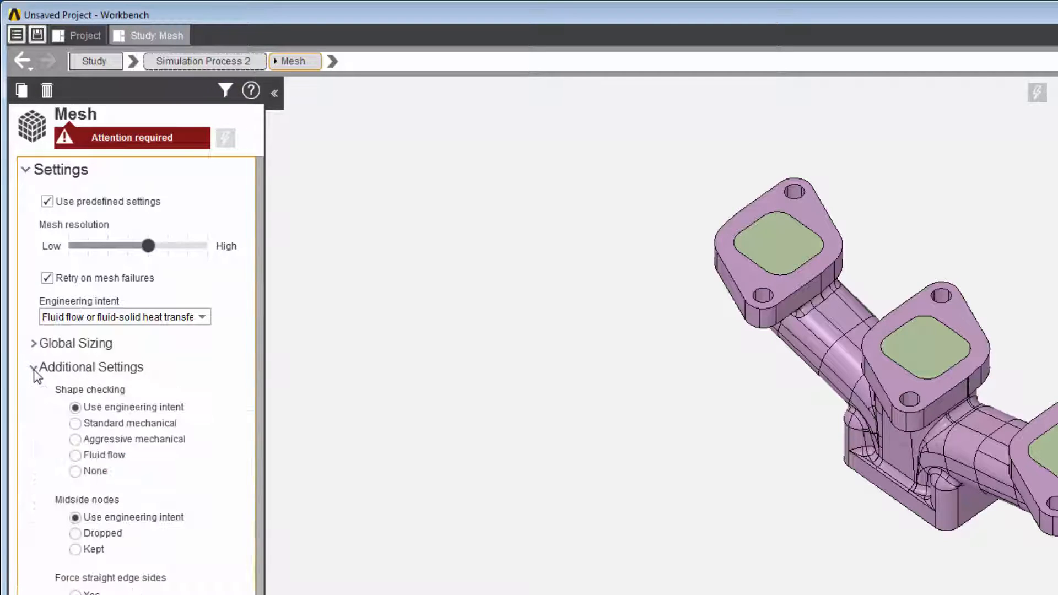
pyautogui.click(33, 366)
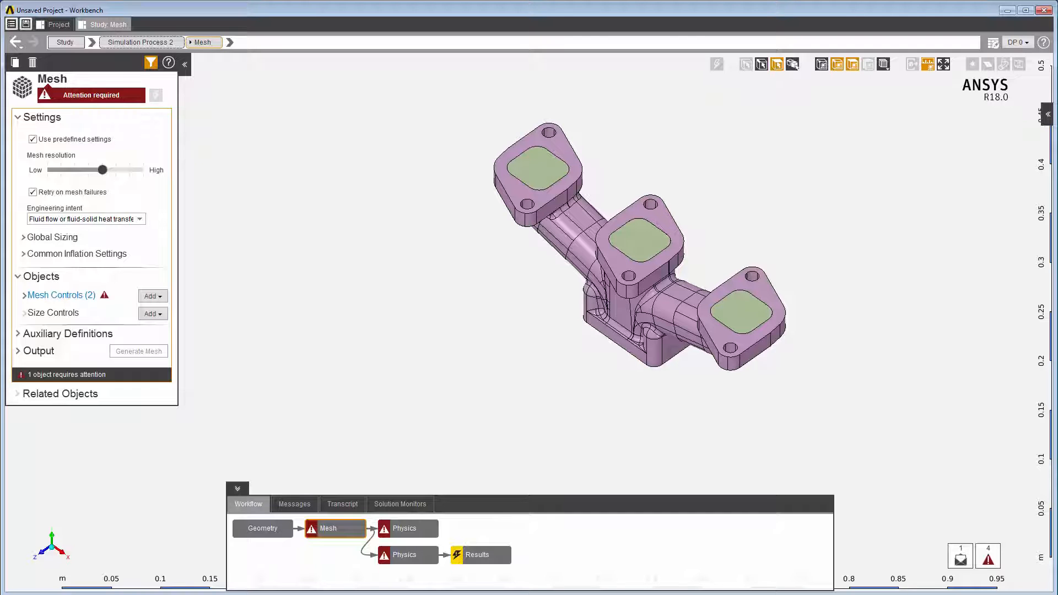
# - In Simulation Process 1, check the Geometry and Mesh task status, then generate the mesh
pyautogui.click(405, 528)
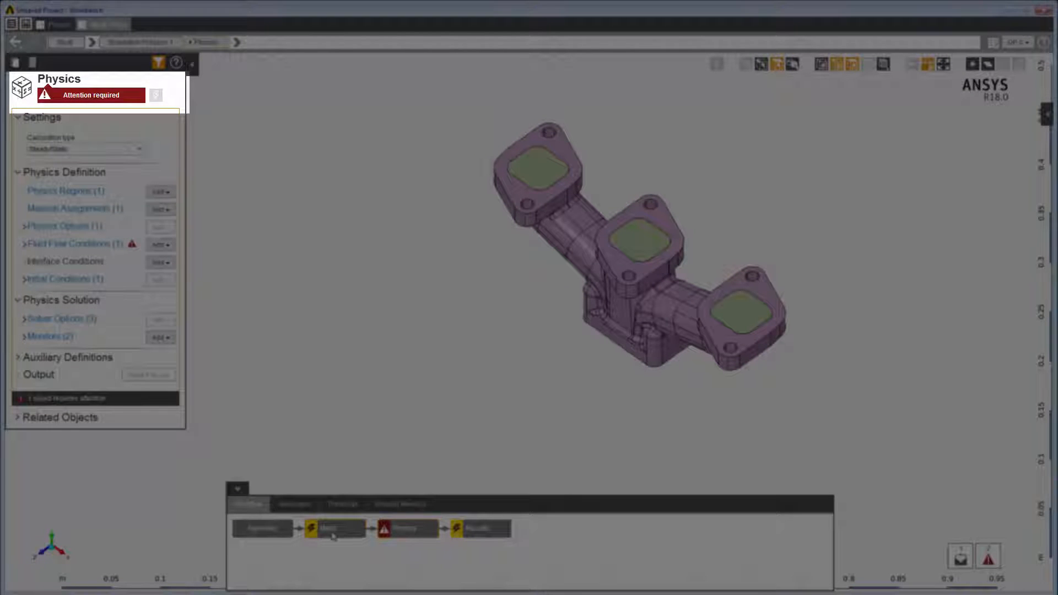
pyautogui.click(334, 528)
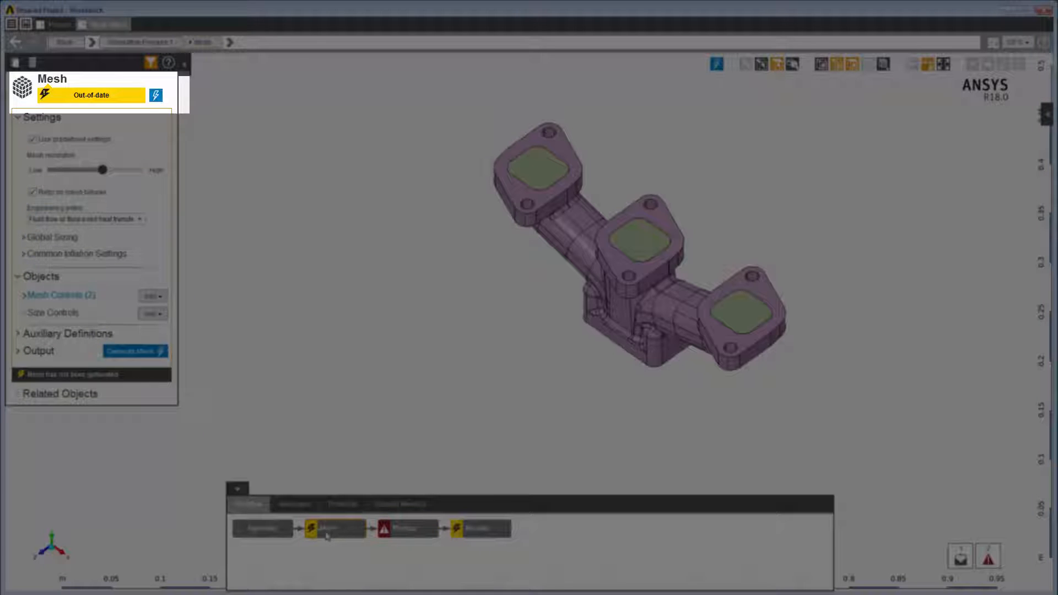
pyautogui.click(262, 528)
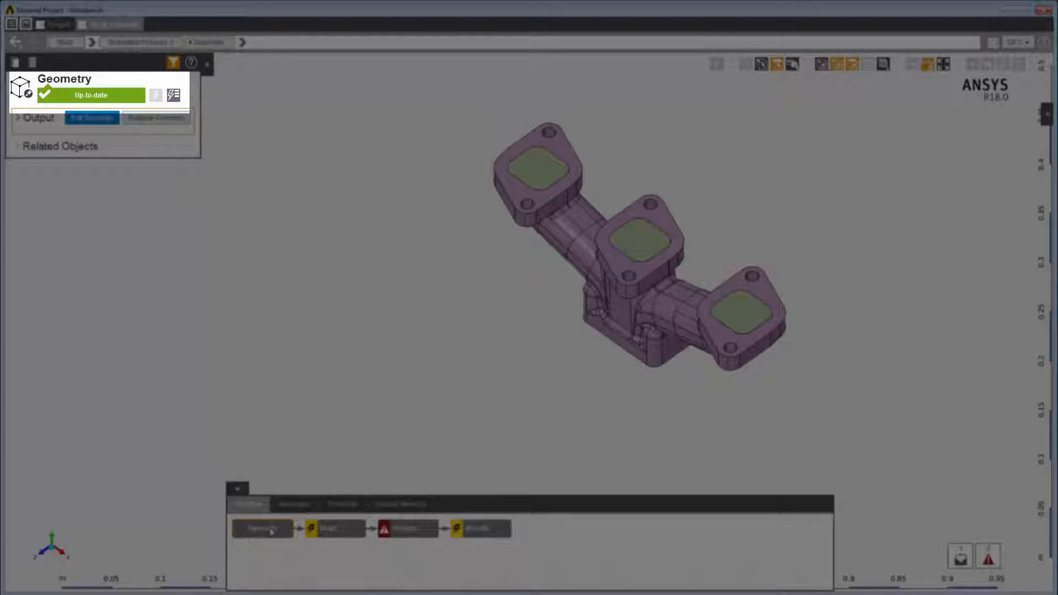
pyautogui.click(328, 528)
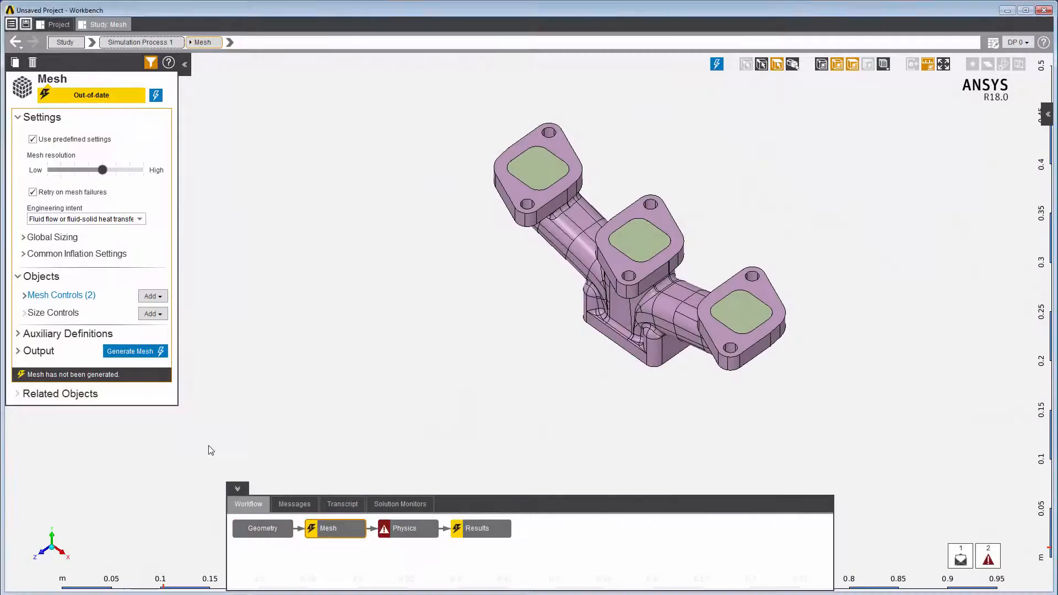
pyautogui.rightClick(307, 301)
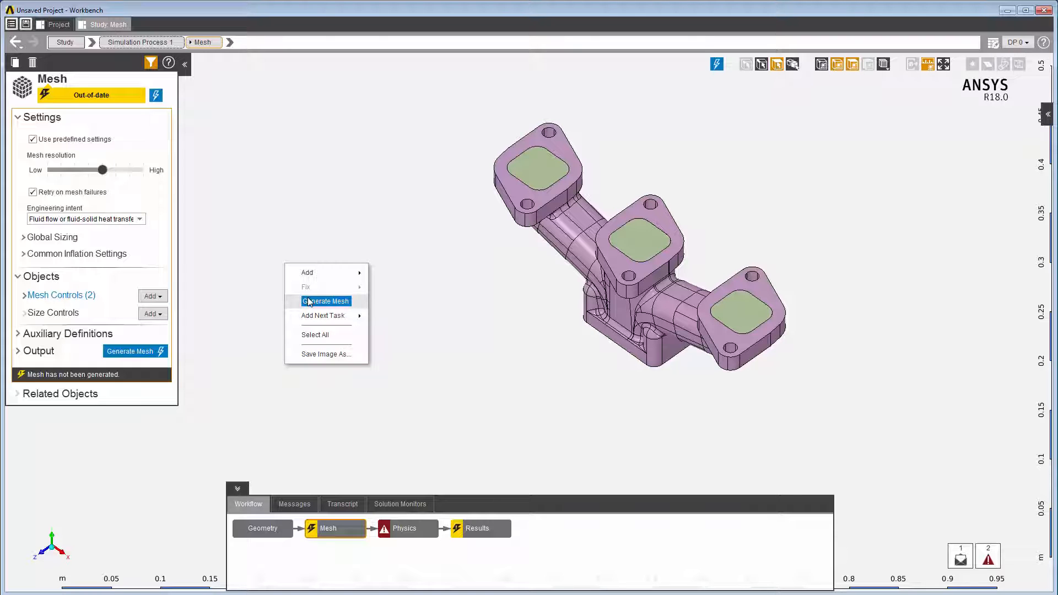
pyautogui.click(325, 301)
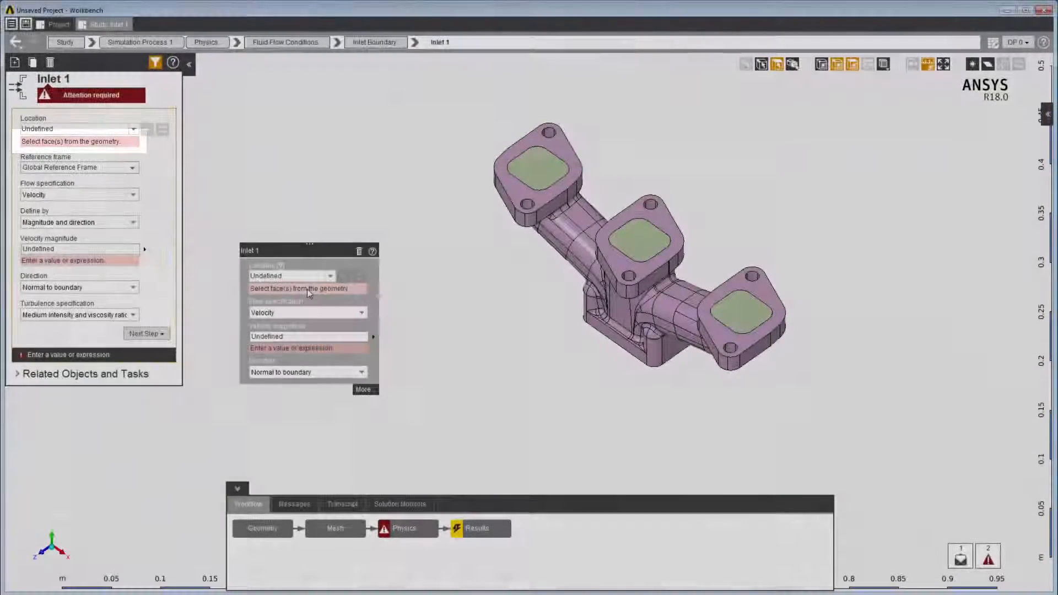
# - Open the Physics task and list the objects flagged as requiring attention
pyautogui.click(294, 504)
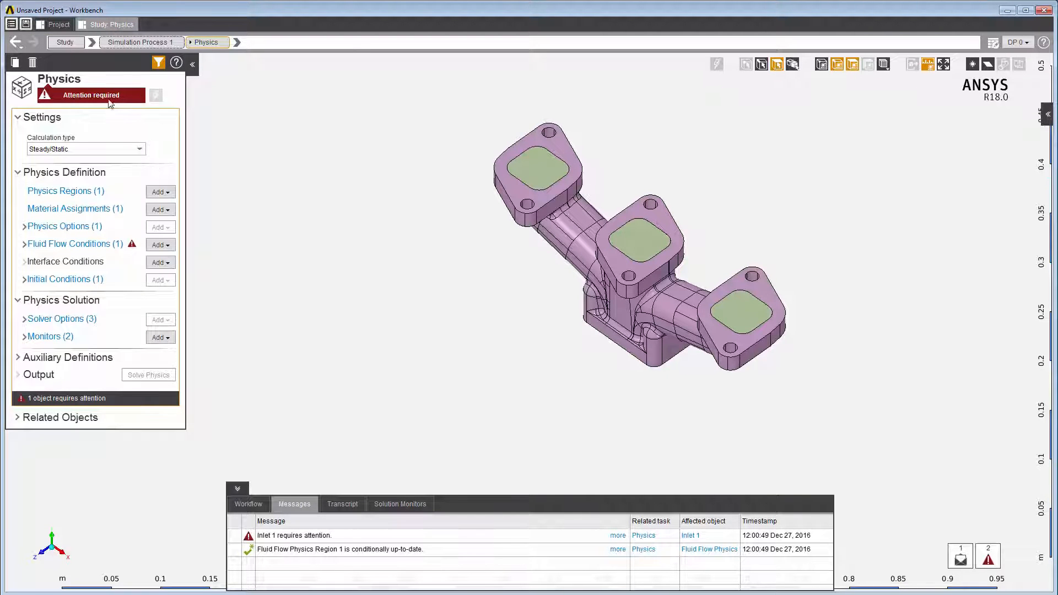
pyautogui.click(617, 535)
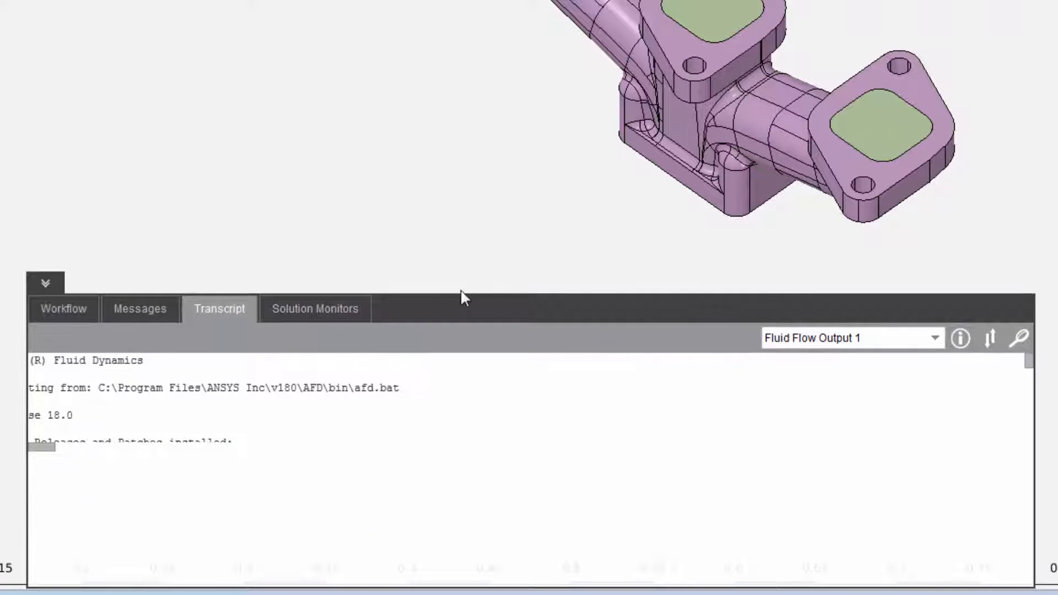
# - Scroll through the Fluid Flow Output 1 transcript, then view the Solution Monitors residuals
pyautogui.scroll(-3)
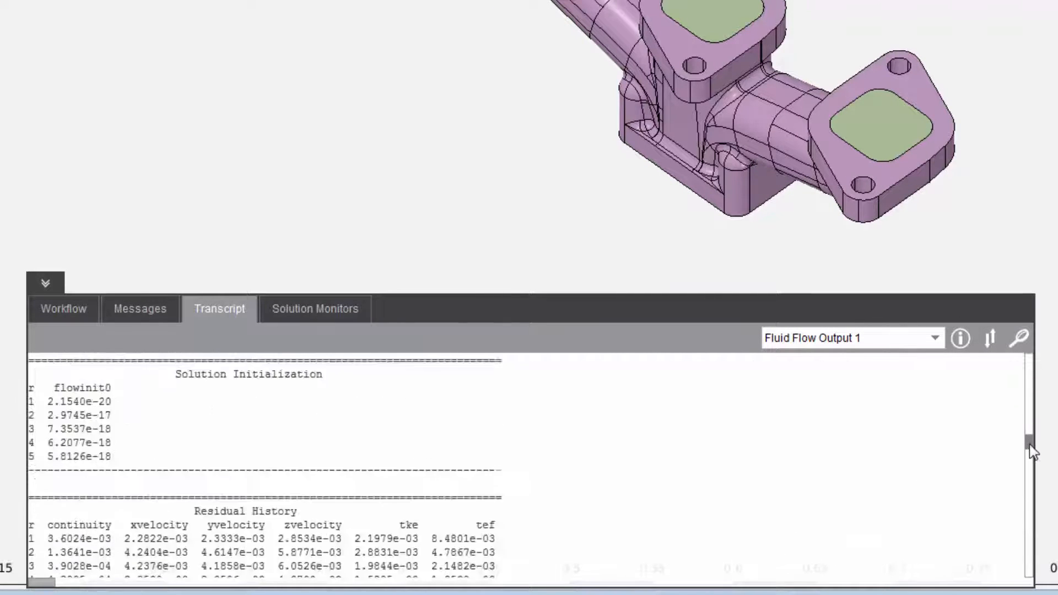
pyautogui.scroll(-3)
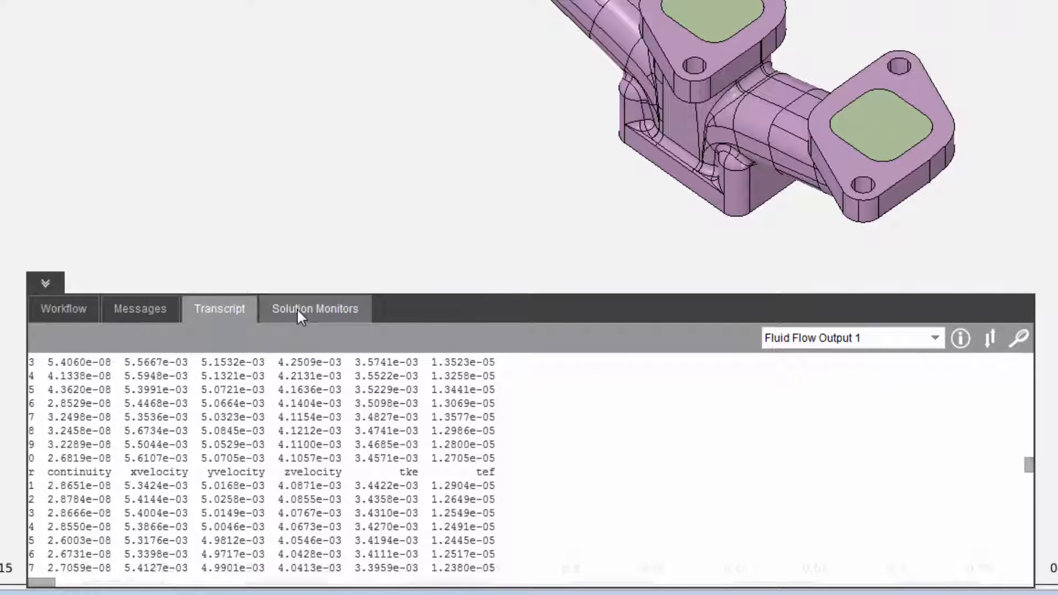
pyautogui.click(314, 309)
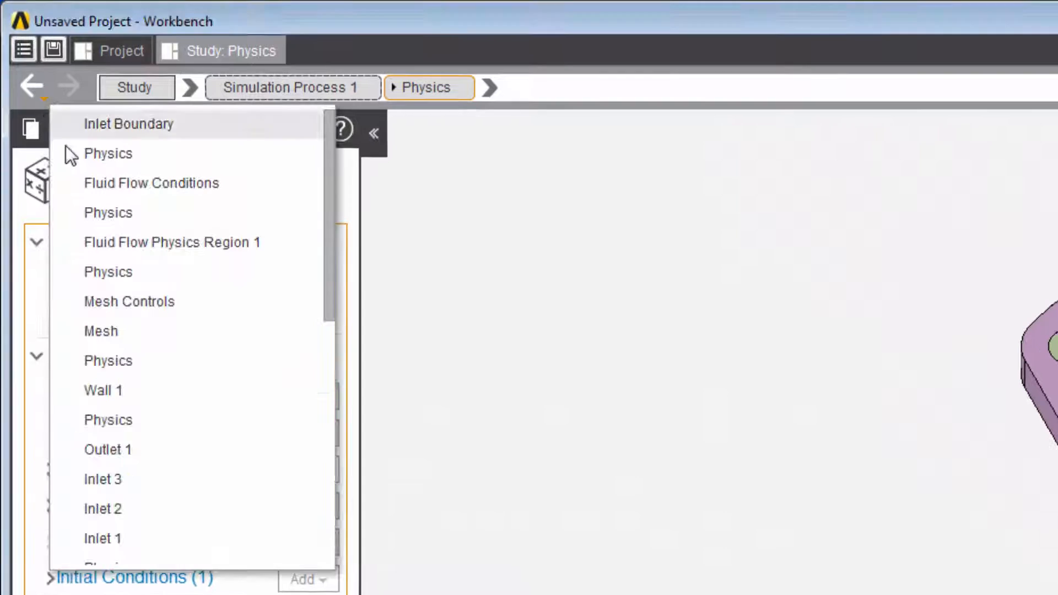
# - Go forward to Fluid Flow Conditions, back to Physics, and list its object categories and types
pyautogui.click(150, 182)
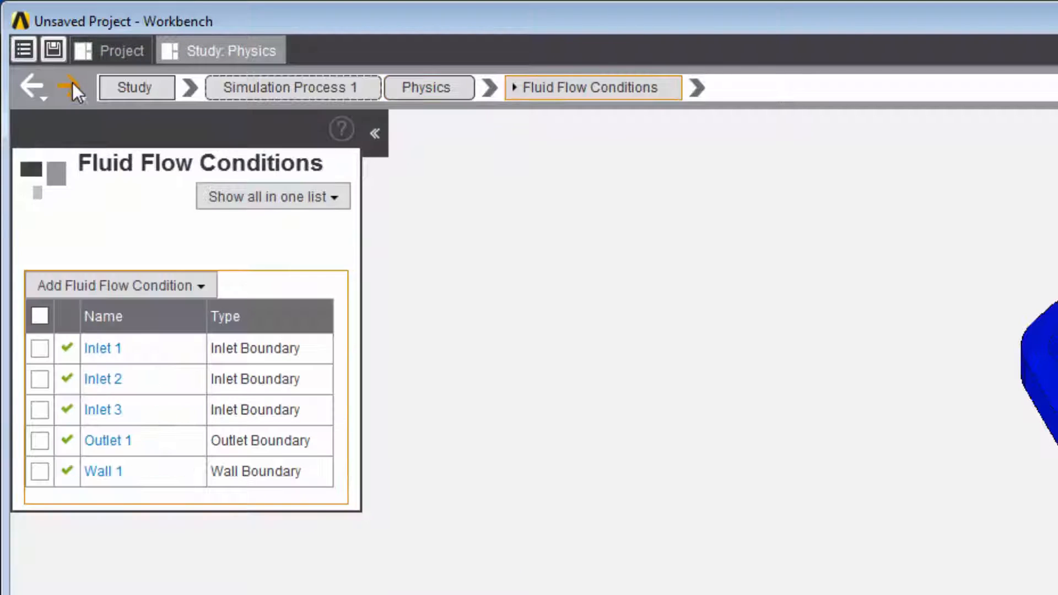
pyautogui.click(31, 87)
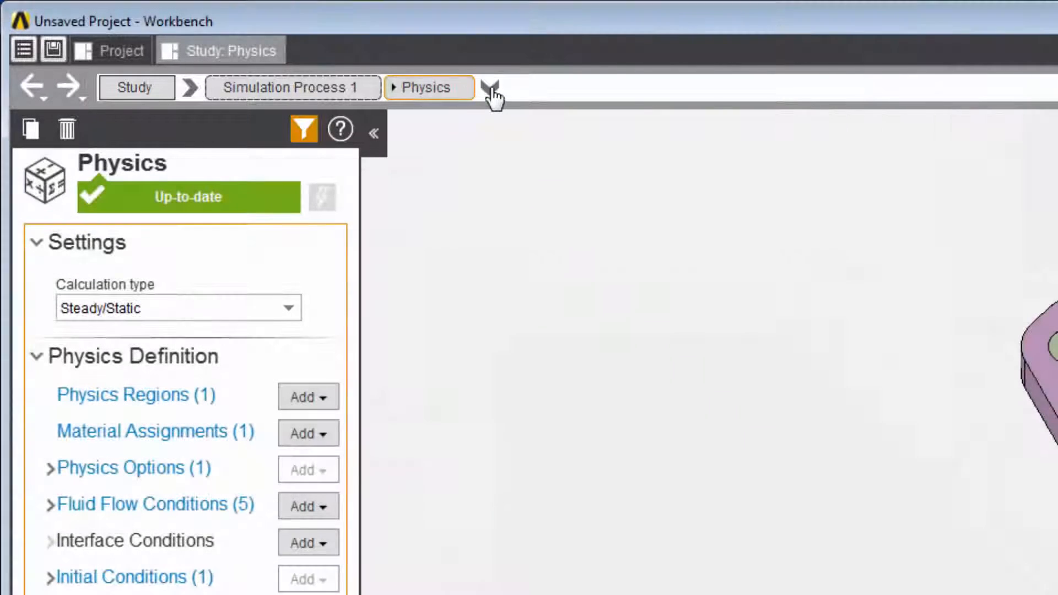
pyautogui.click(490, 87)
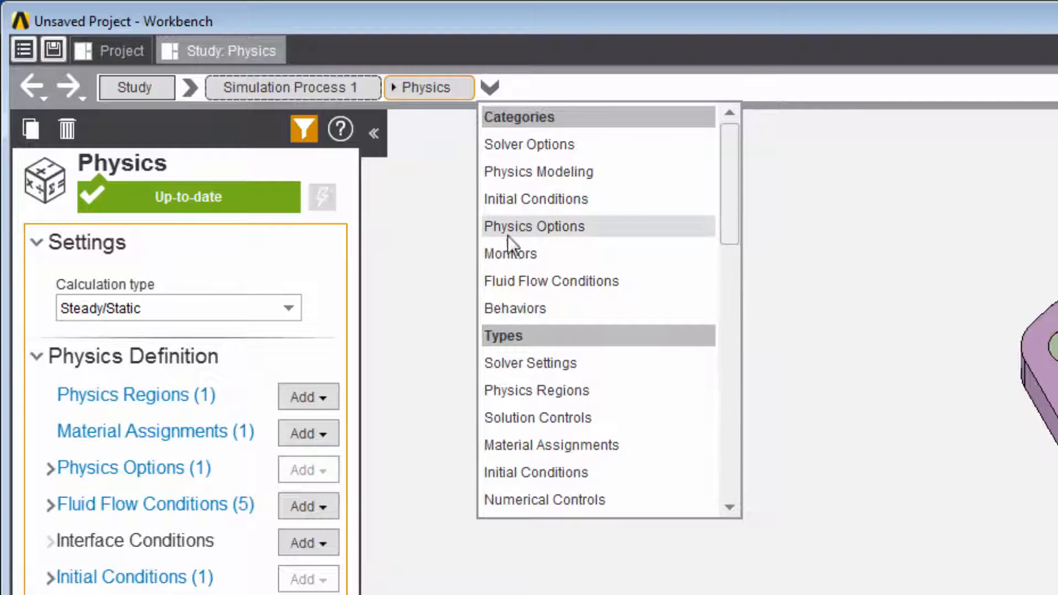
pyautogui.moveTo(537, 417)
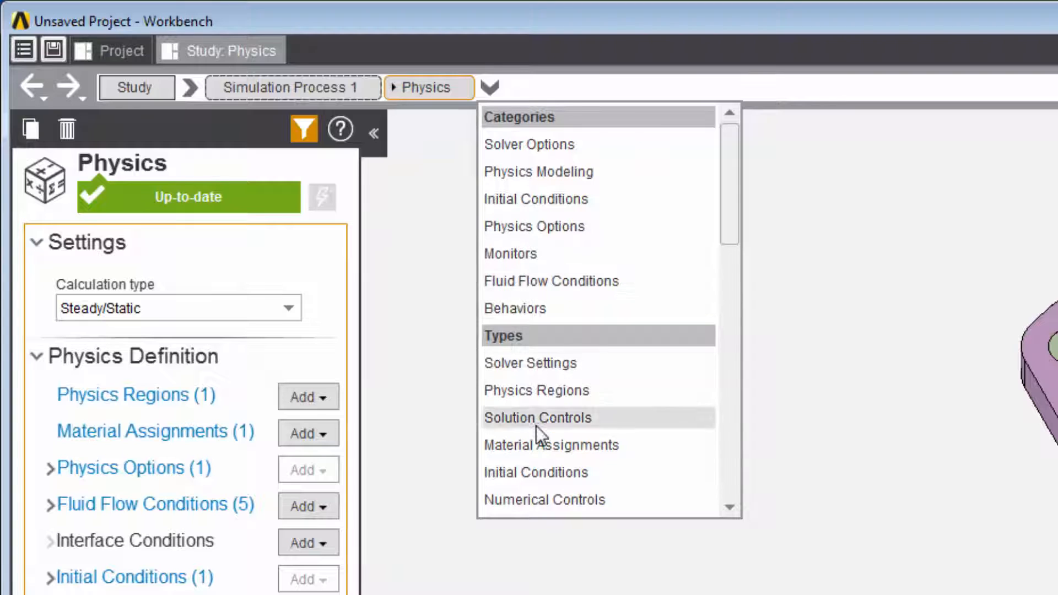
pyautogui.moveTo(513, 438)
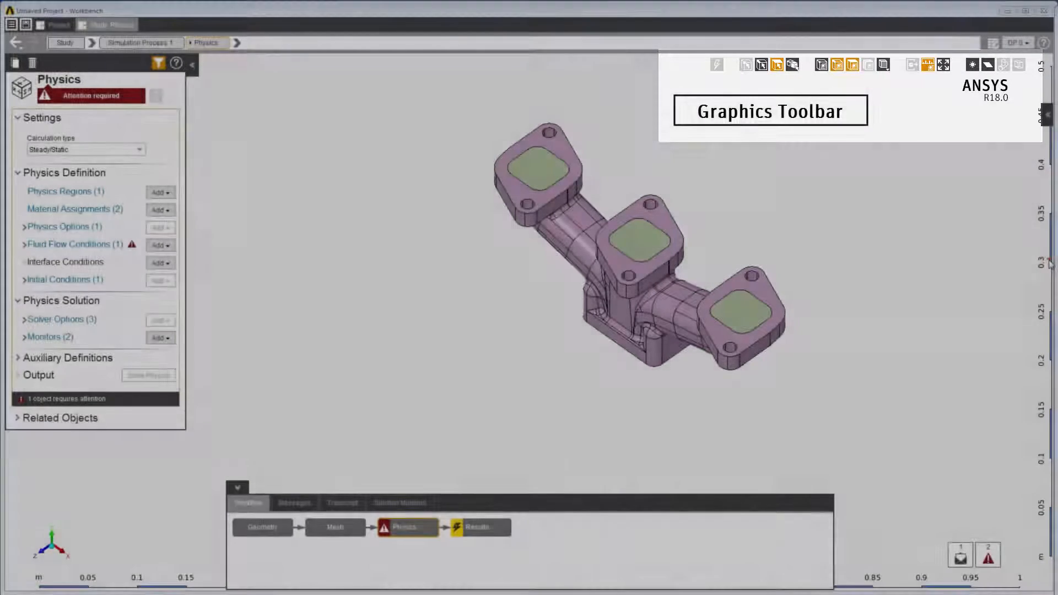
pyautogui.moveTo(793, 64)
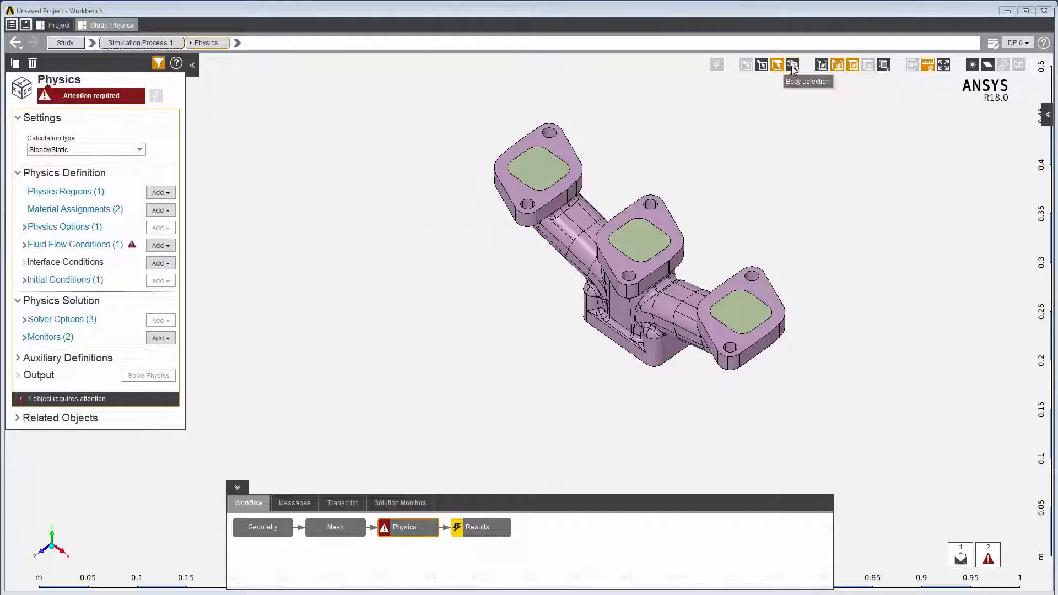
pyautogui.moveTo(687, 207)
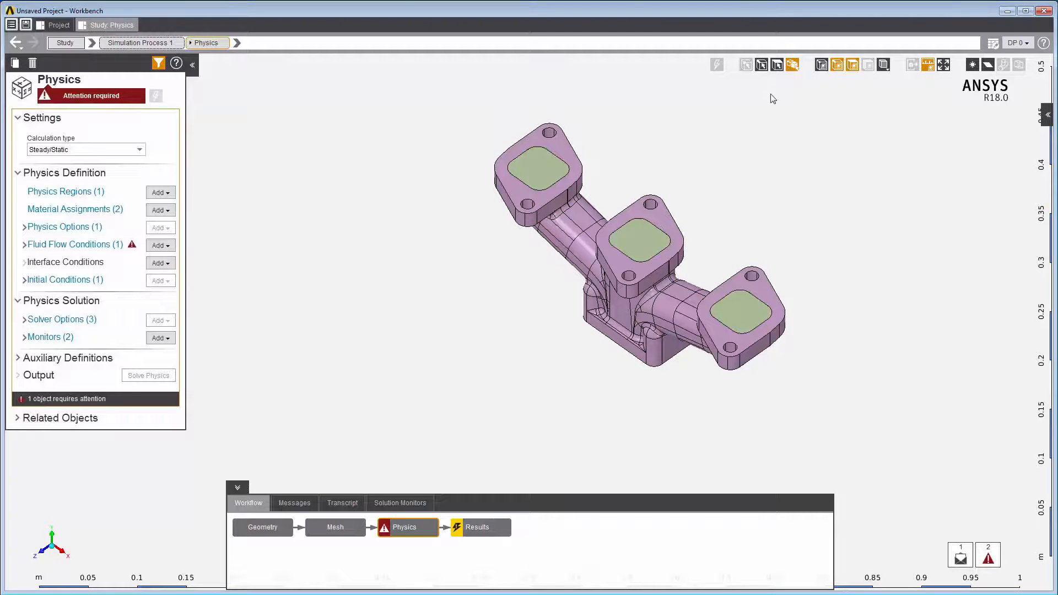
pyautogui.moveTo(650, 233)
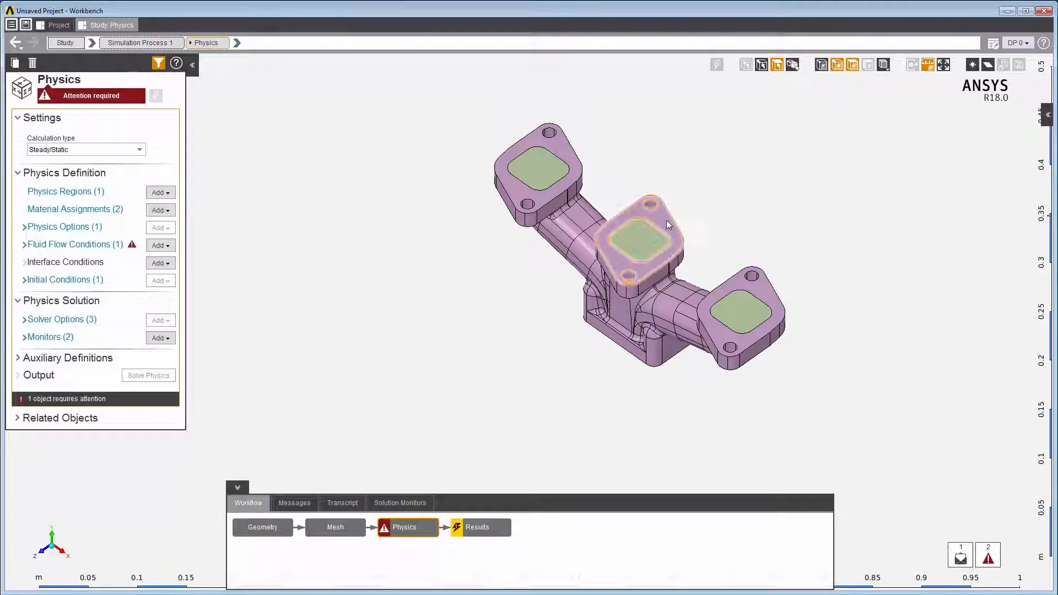
# - Select and clear the middle inlet face, then try shaded, wireframe and edge display modes
pyautogui.click(639, 243)
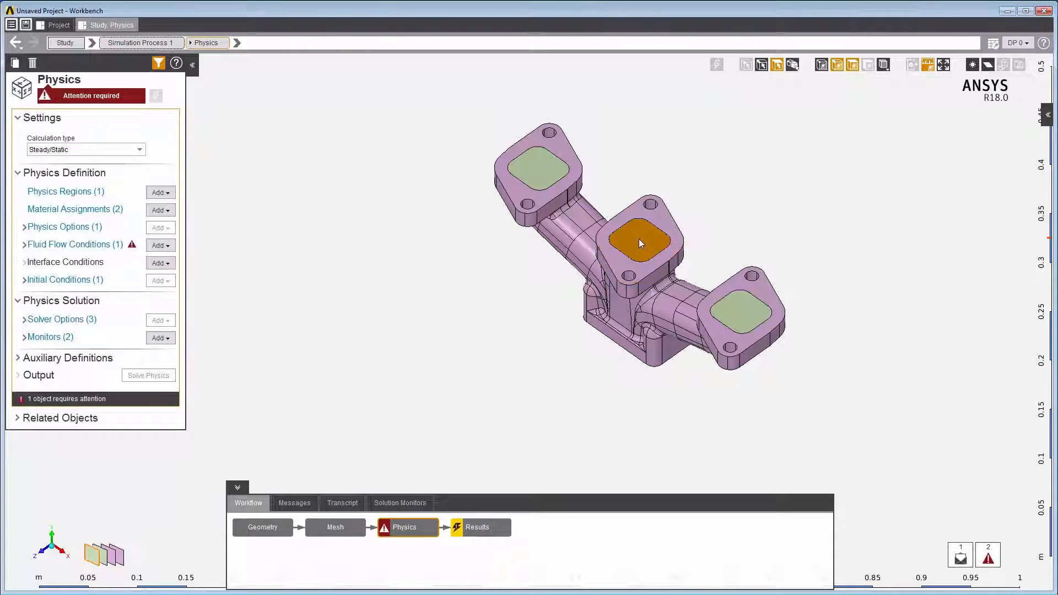
pyautogui.click(836, 65)
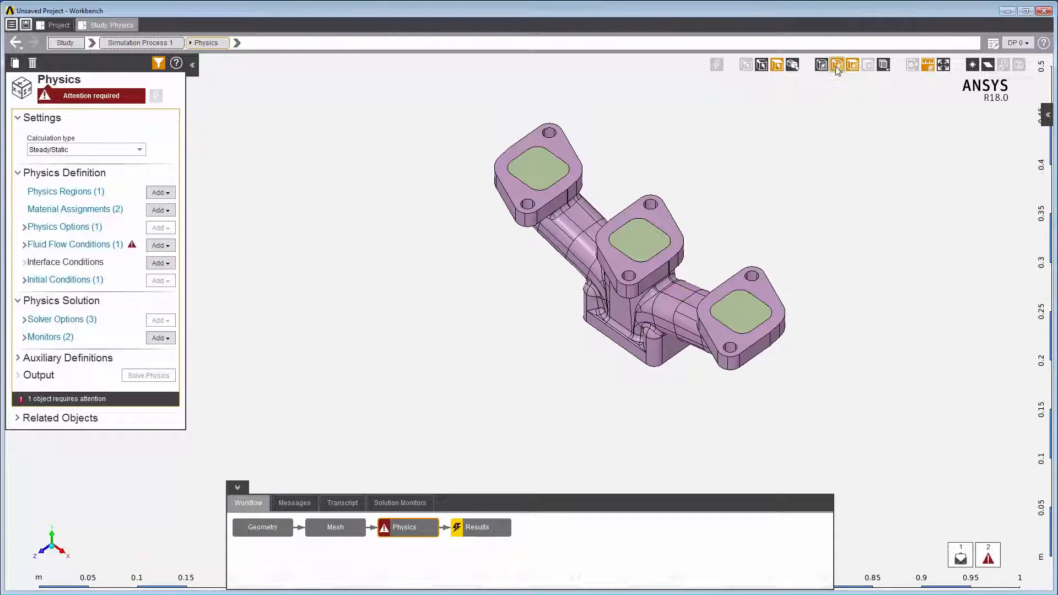
pyautogui.click(836, 64)
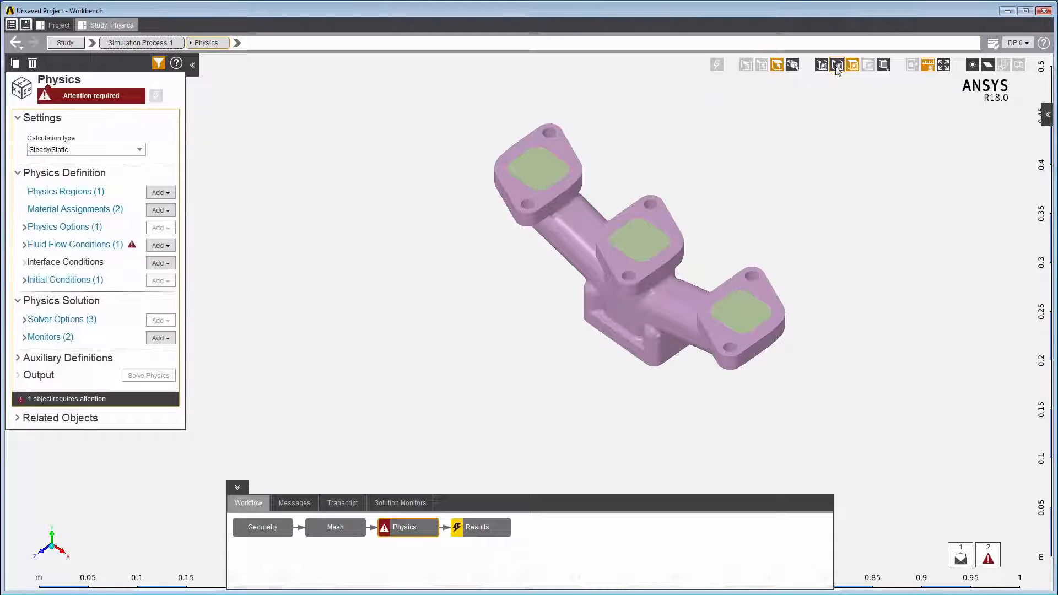
pyautogui.click(836, 64)
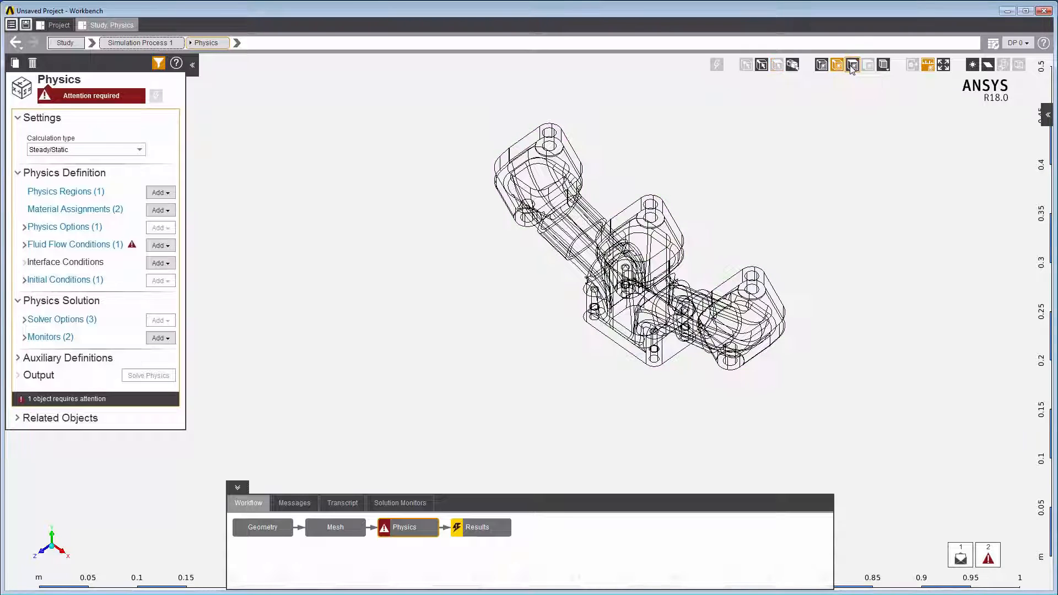
pyautogui.click(883, 65)
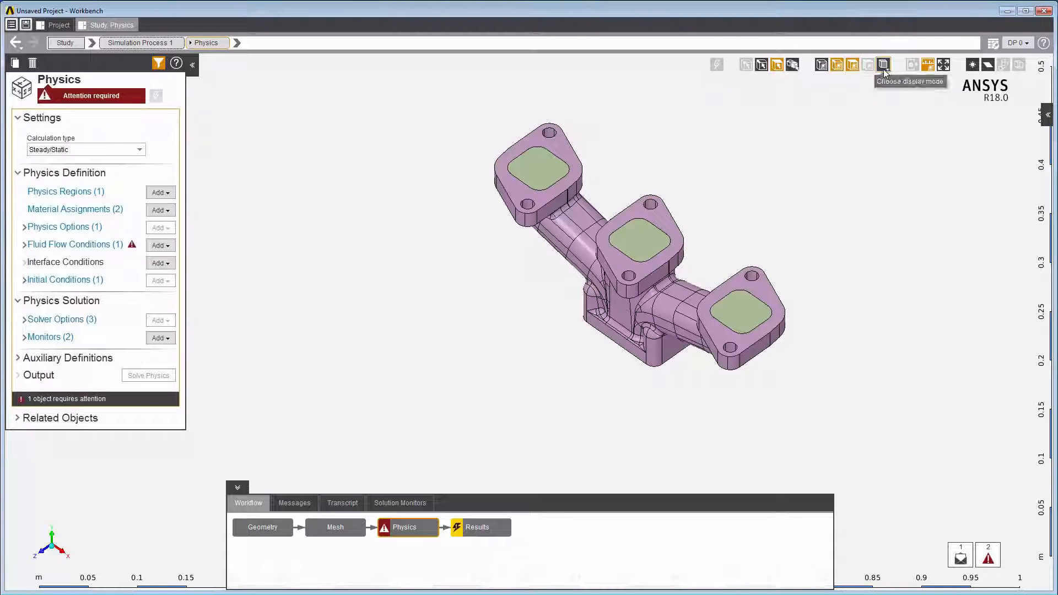
# - Make the manifold display transparent and rotate it slightly
pyautogui.click(883, 64)
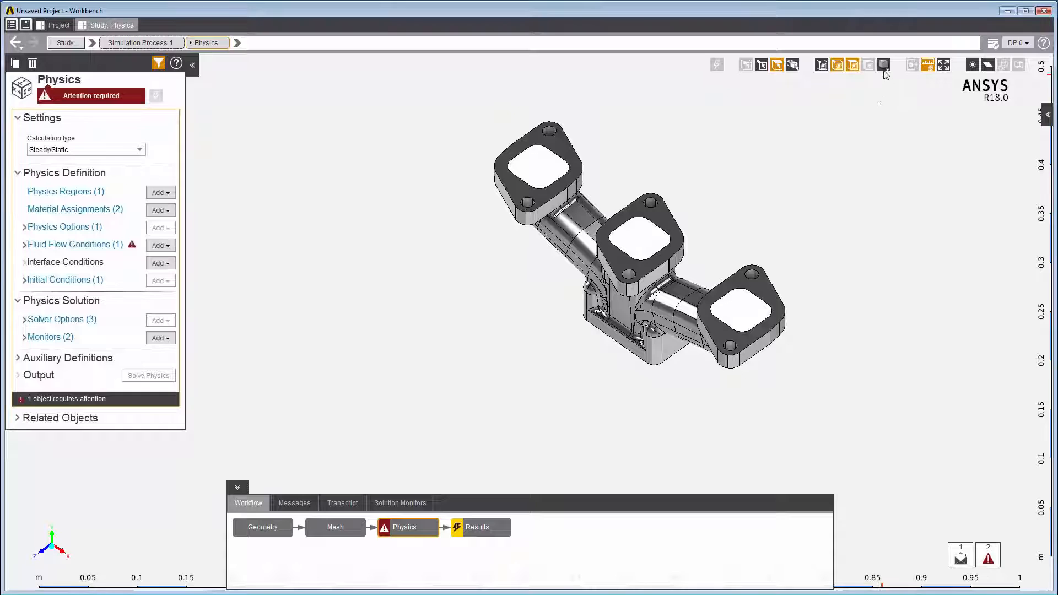
pyautogui.click(884, 64)
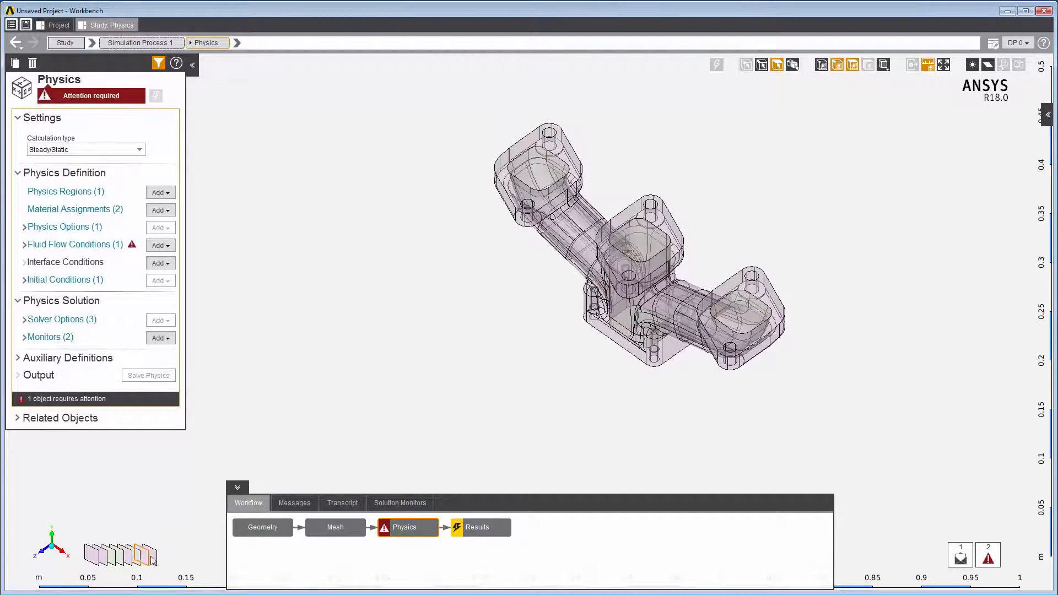
pyautogui.moveTo(637, 243); pyautogui.dragTo(532, 276)
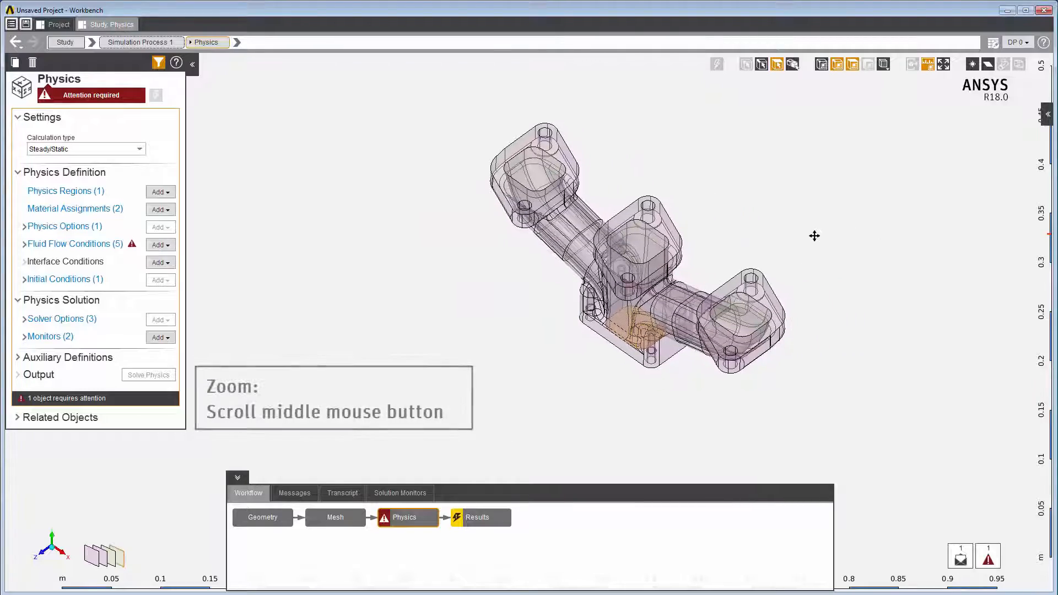
# - Zoom in on the manifold's inner passages with the mouse wheel
pyautogui.scroll(3)
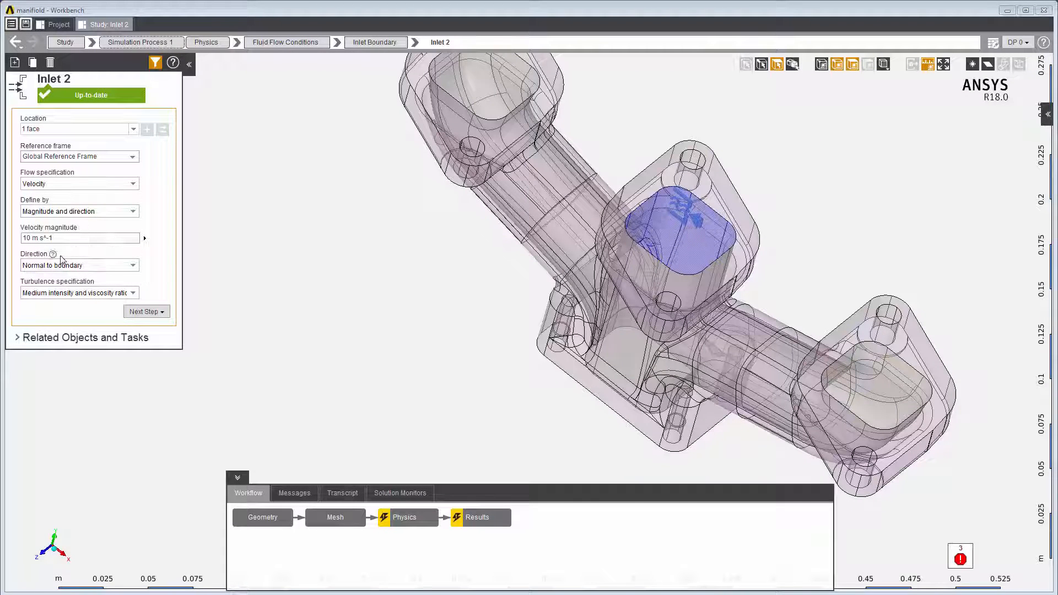
pyautogui.moveTo(52, 254)
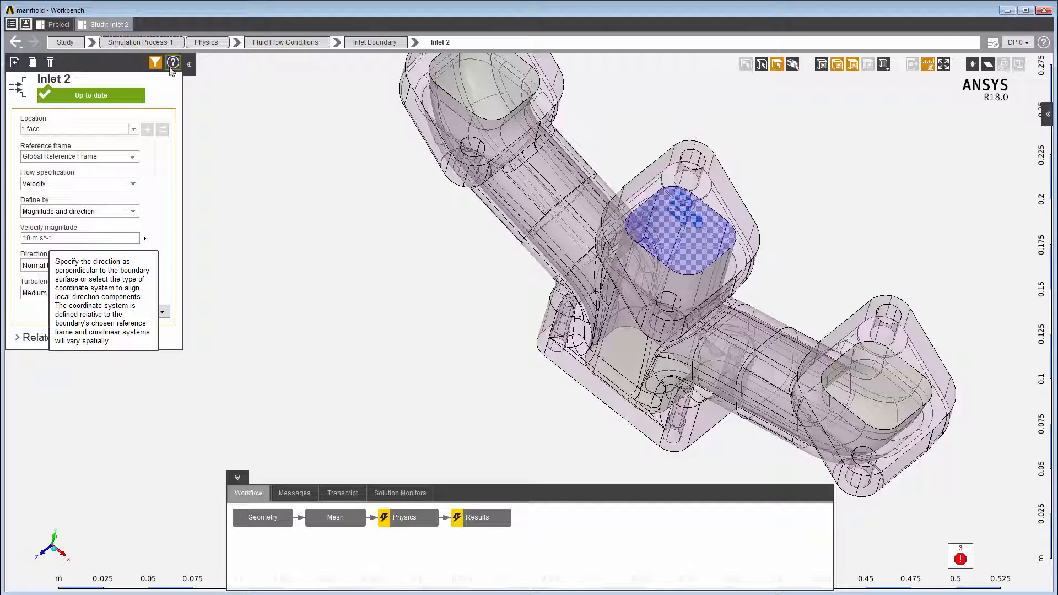
# - Open the Inlet Boundaries help and its Specifying Pressure Inlets page in the Help Viewer
pyautogui.click(172, 63)
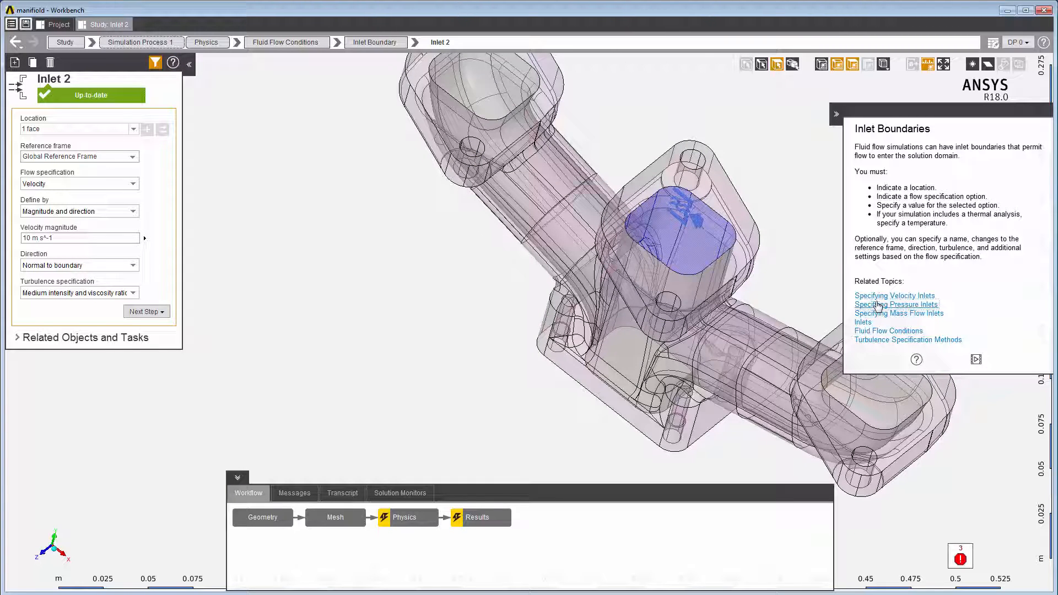
pyautogui.click(895, 304)
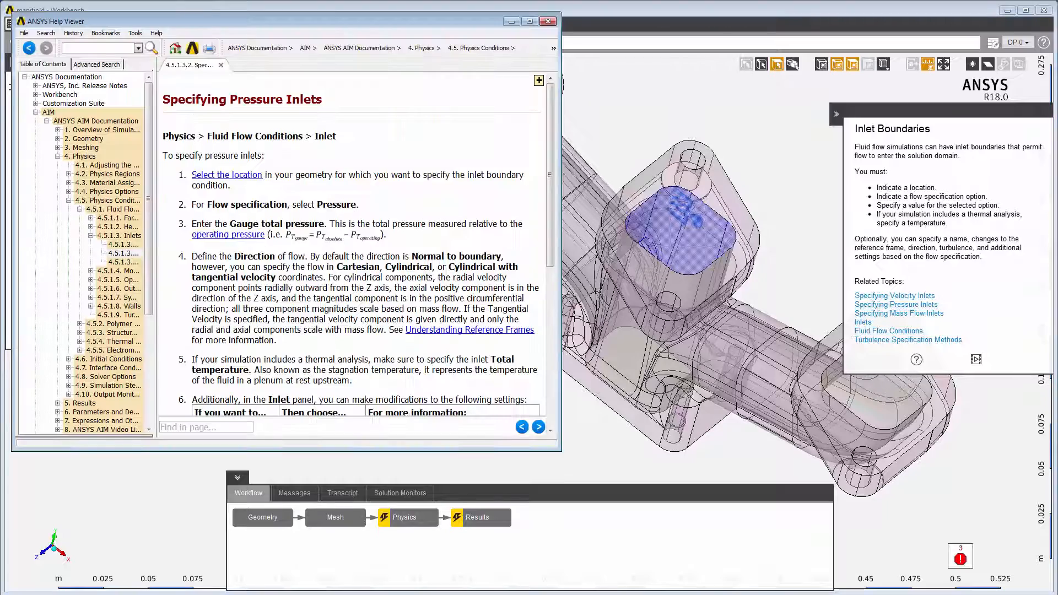